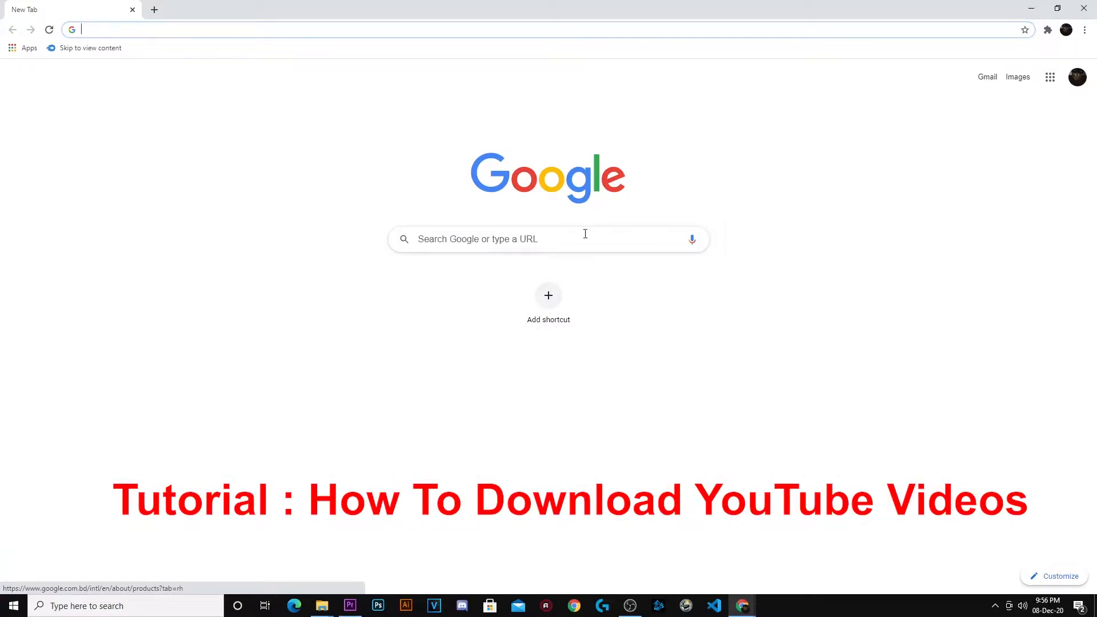
Search Google for 'free download manager' in the new Chrome tab.
{"action": "type", "text": "fre"}
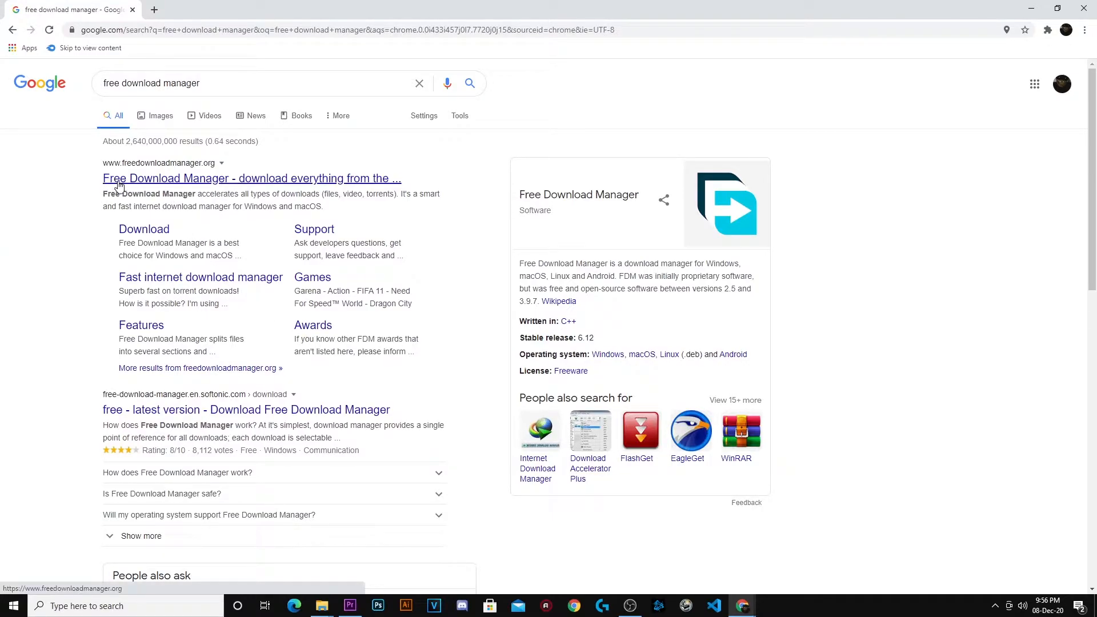
Go from the freedownloadmanager.org result to the site's Windows download page.
{"action": "left_click", "coordinate": [252, 178]}
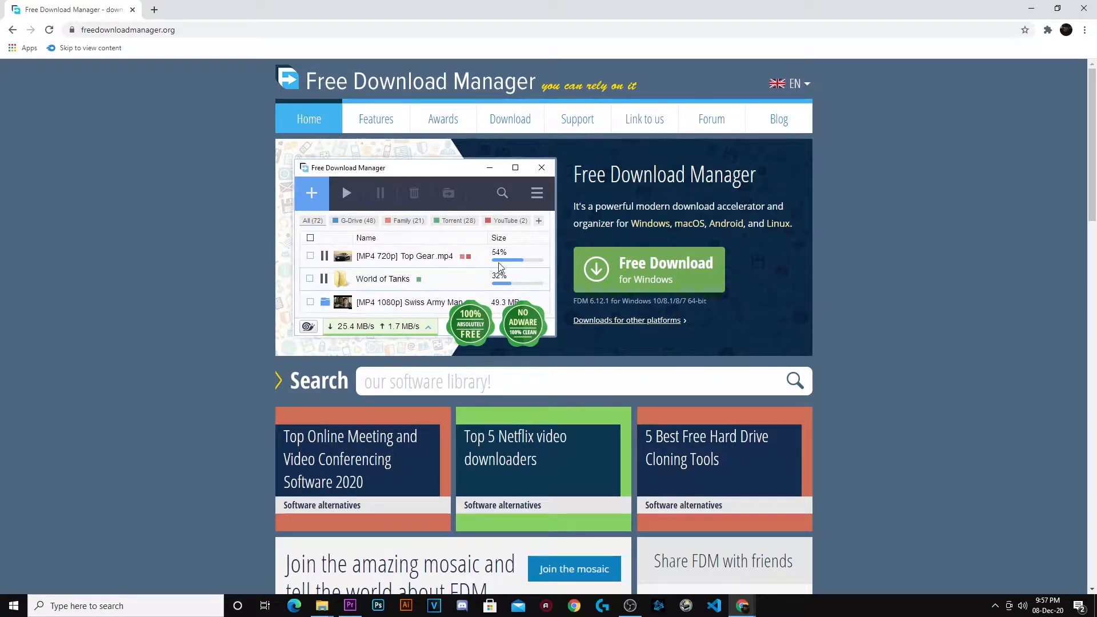
{"action": "mouse_move", "coordinate": [502, 142]}
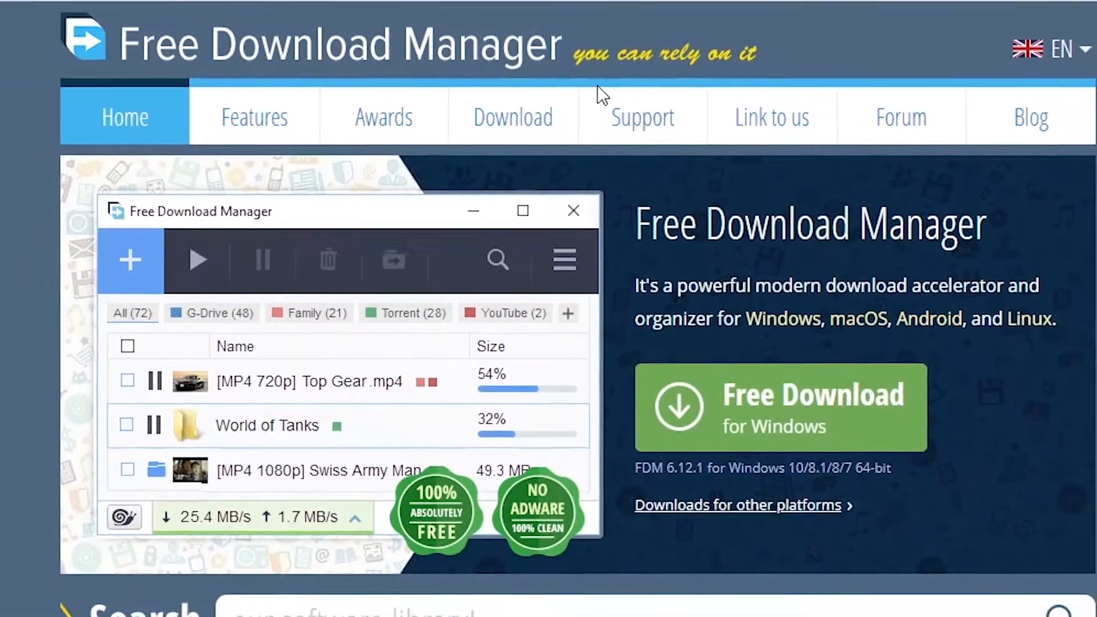
{"action": "left_click", "coordinate": [512, 117]}
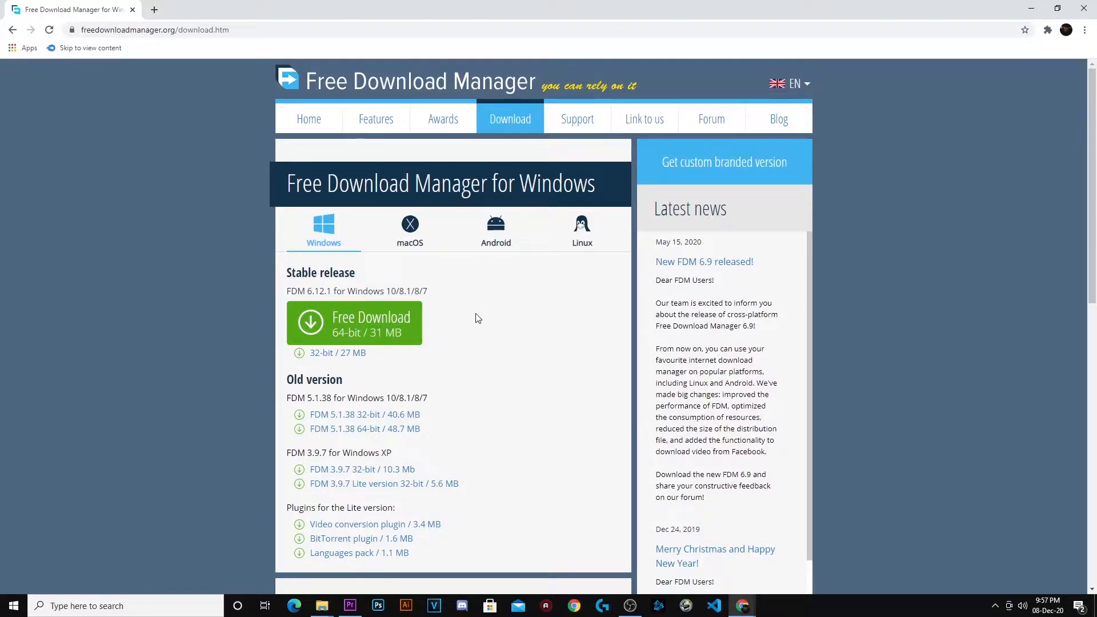
{"action": "mouse_move", "coordinate": [369, 330]}
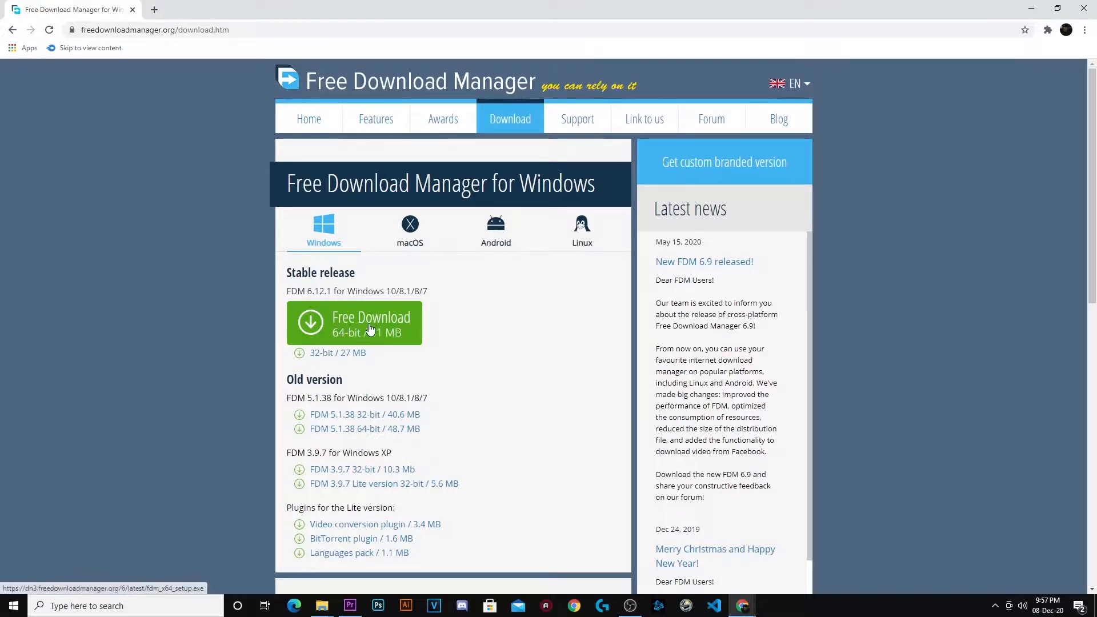
{"action": "mouse_move", "coordinate": [430, 335]}
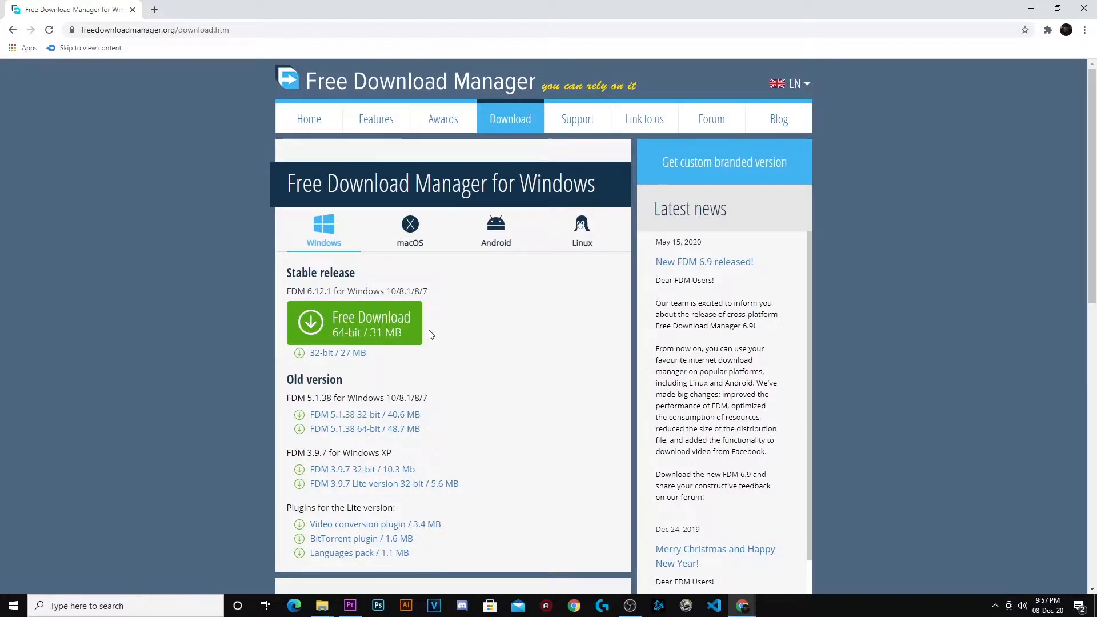
Start the 64-bit installer download, which gets canceled, and move to a blank tab.
{"action": "left_click", "coordinate": [353, 323]}
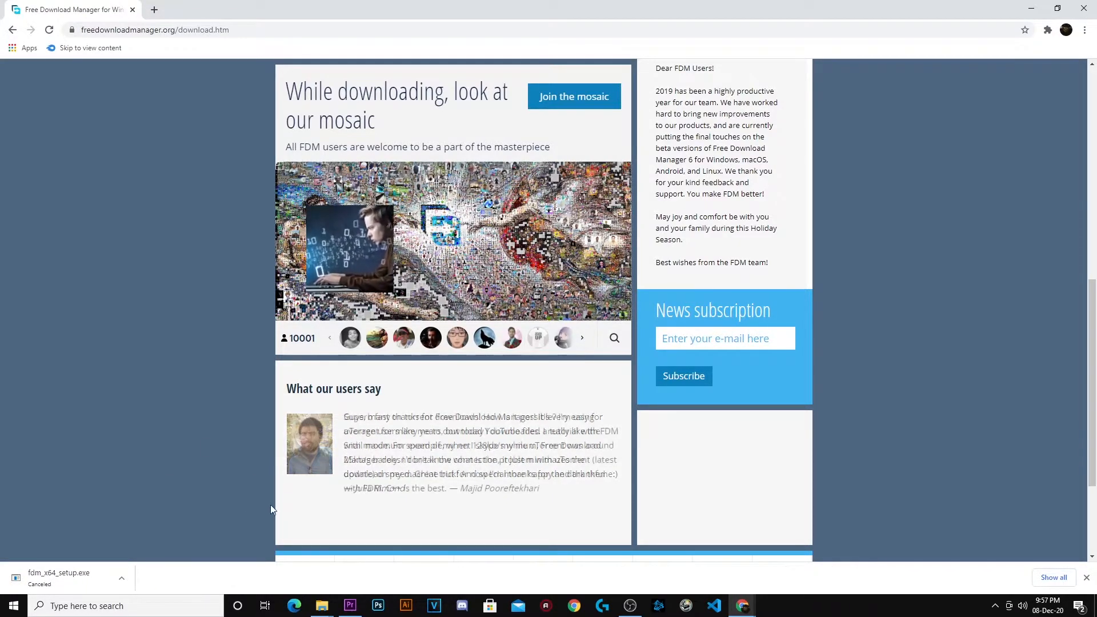
{"action": "left_click", "coordinate": [289, 10]}
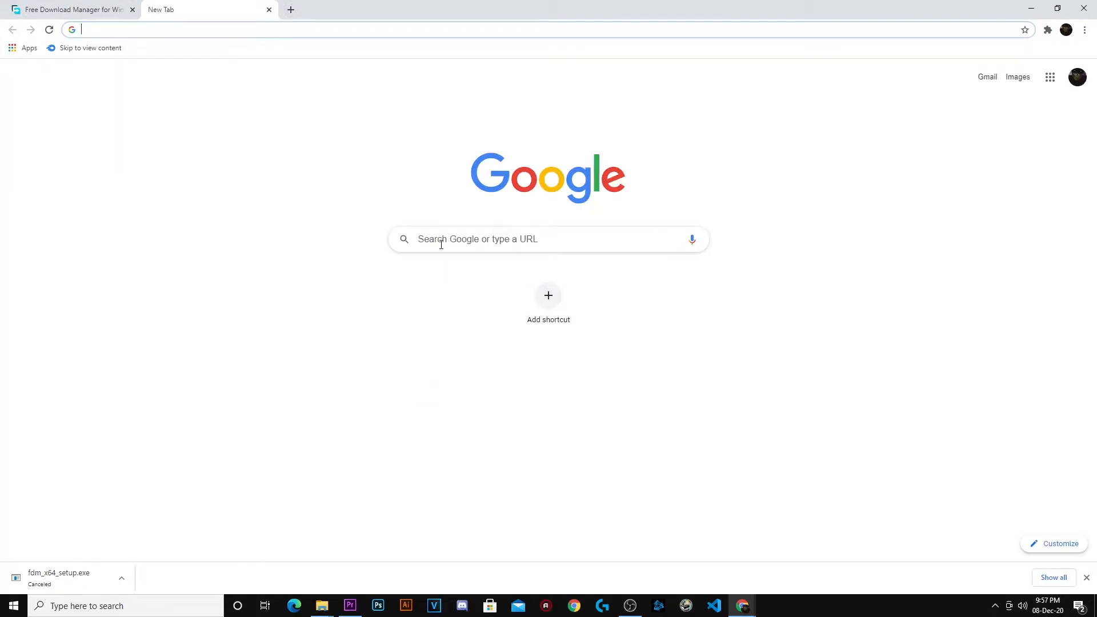
Reach the YouTube home page via a Google search for youtube.com.
{"action": "left_click", "coordinate": [548, 238]}
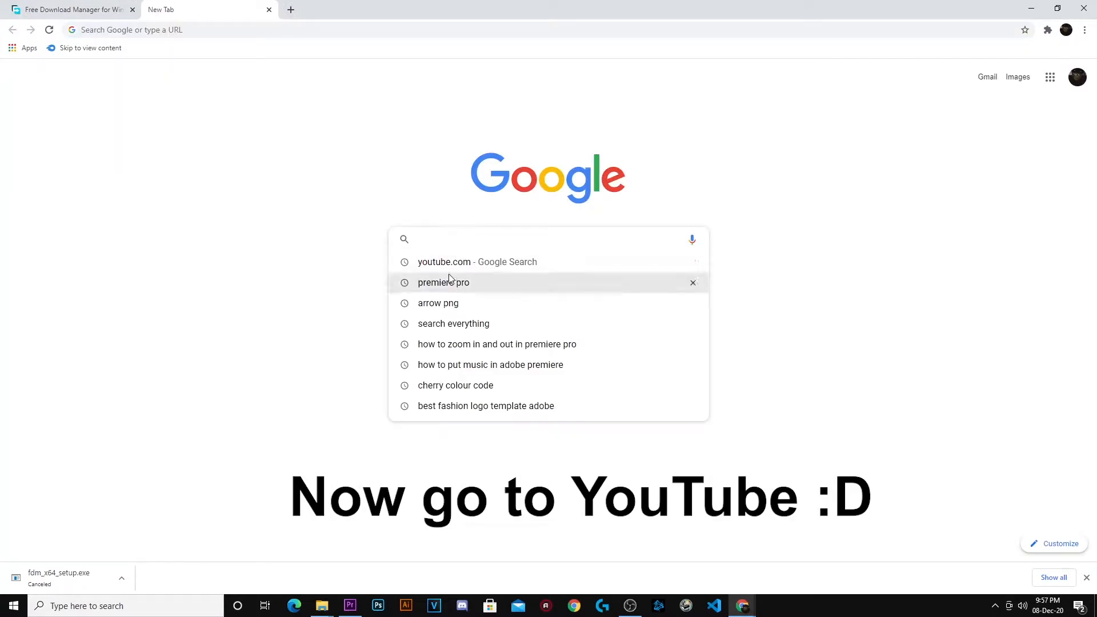
{"action": "left_click", "coordinate": [477, 261]}
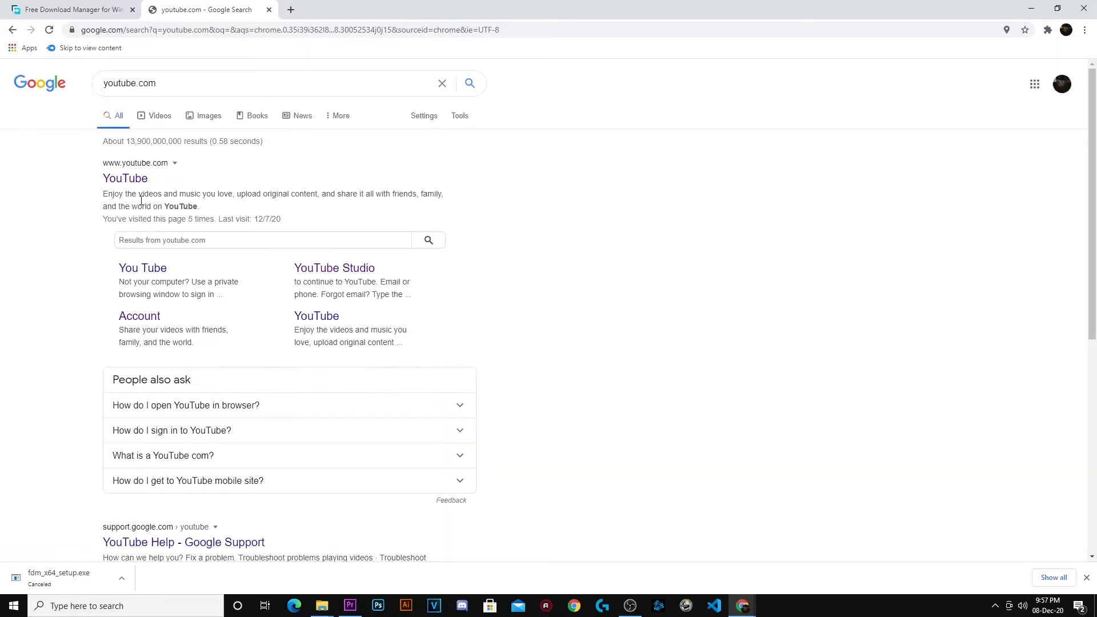
{"action": "left_click", "coordinate": [125, 179]}
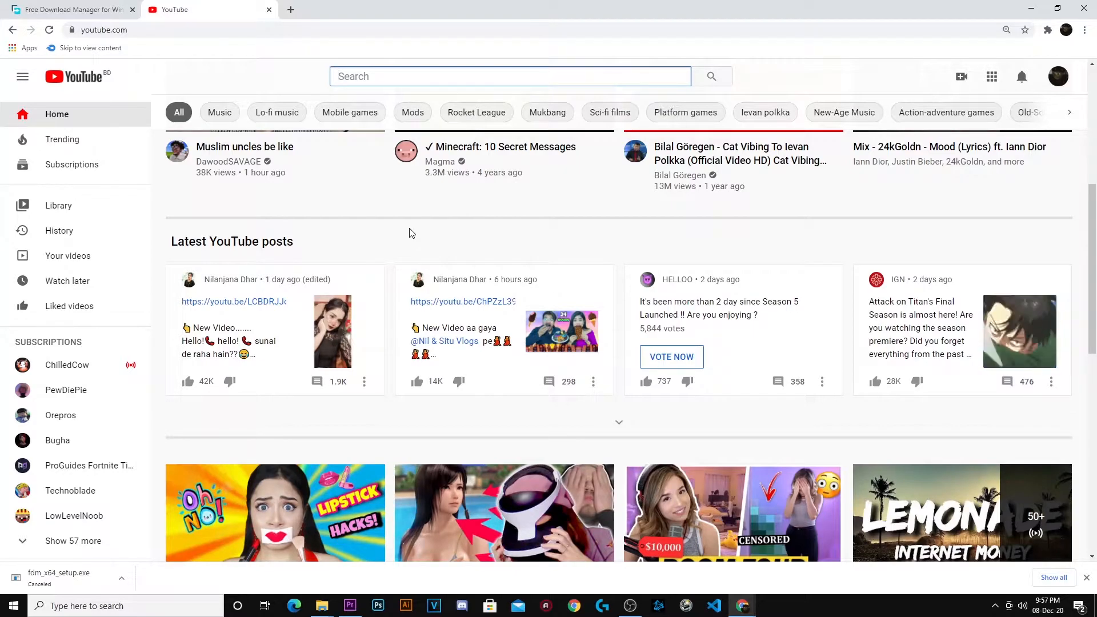
Search YouTube for music videos 2020, then 'mood', and land on 24kGoldn's Mood video.
{"action": "type", "text": "music videos 2"}
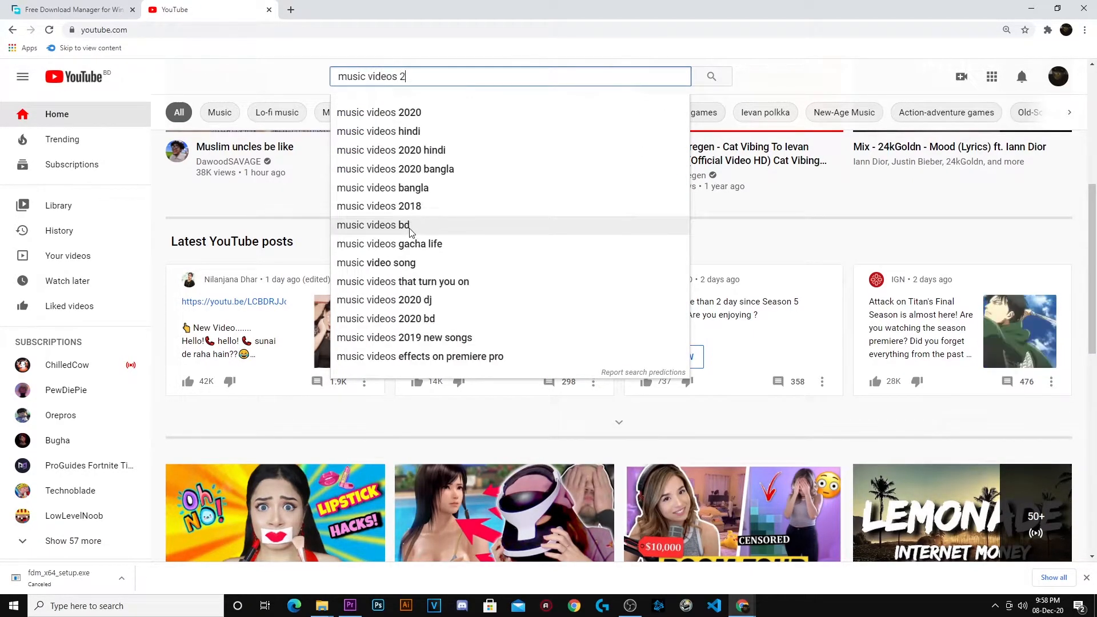
{"action": "left_click", "coordinate": [378, 113]}
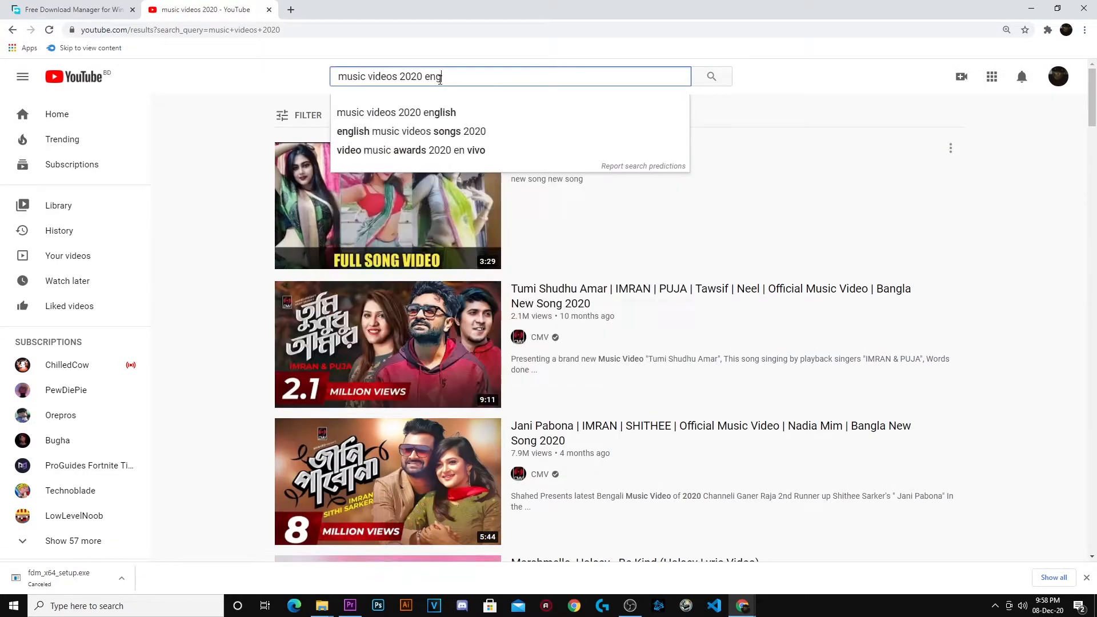
{"action": "left_click", "coordinate": [395, 112]}
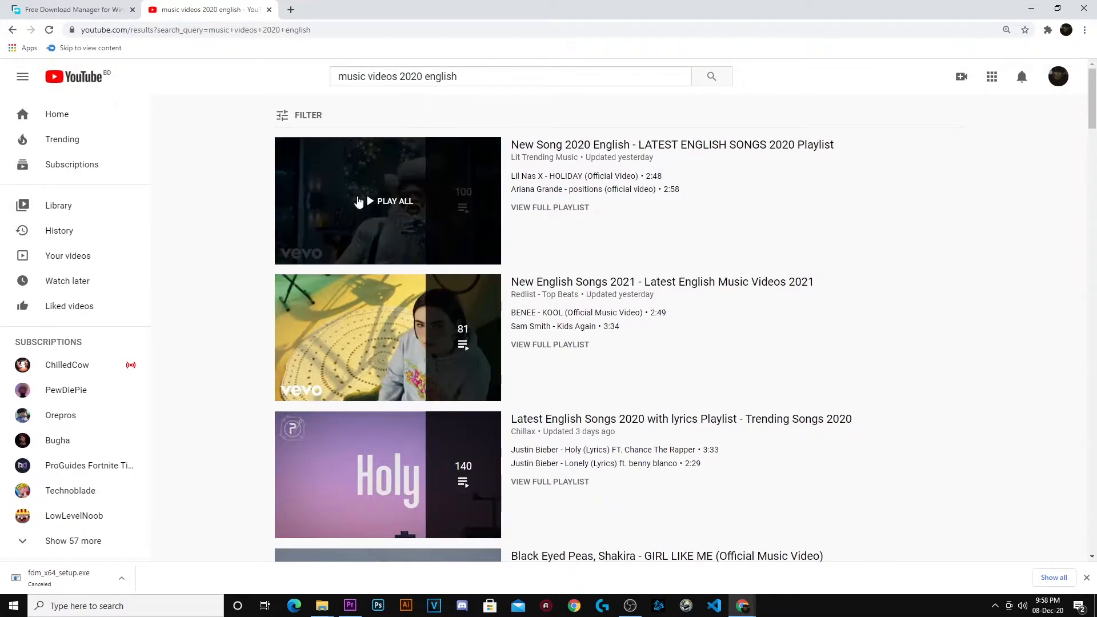
{"action": "left_click", "coordinate": [510, 76]}
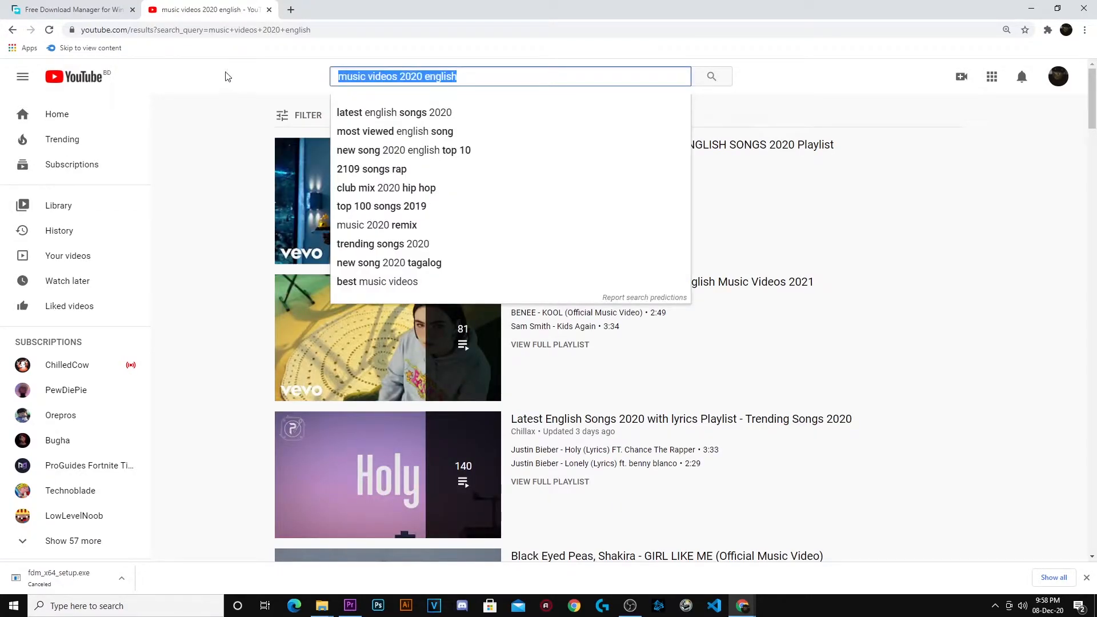
{"action": "type", "text": "mood"}
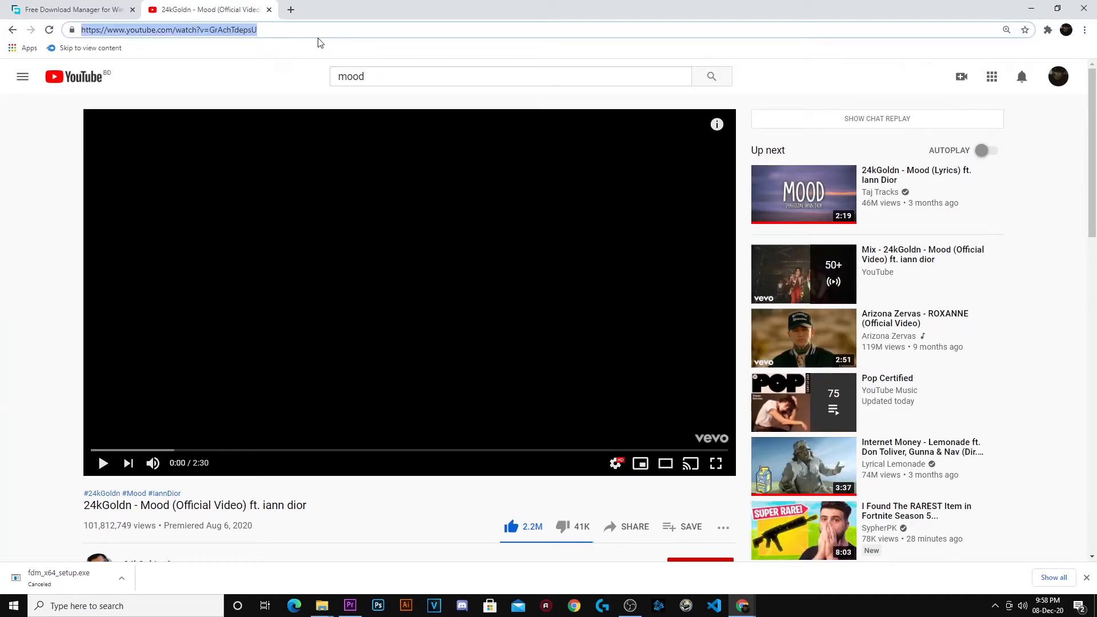
Copy the Mood video's web address and minimize the browser to the desktop.
{"action": "right_click", "coordinate": [168, 30]}
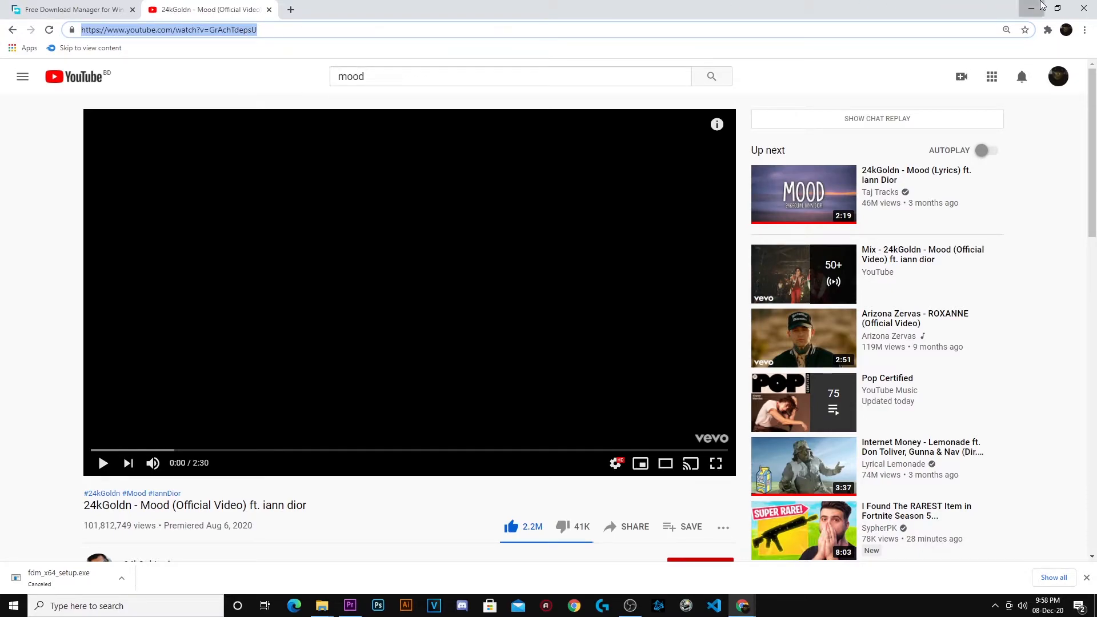
{"action": "left_click", "coordinate": [1030, 8]}
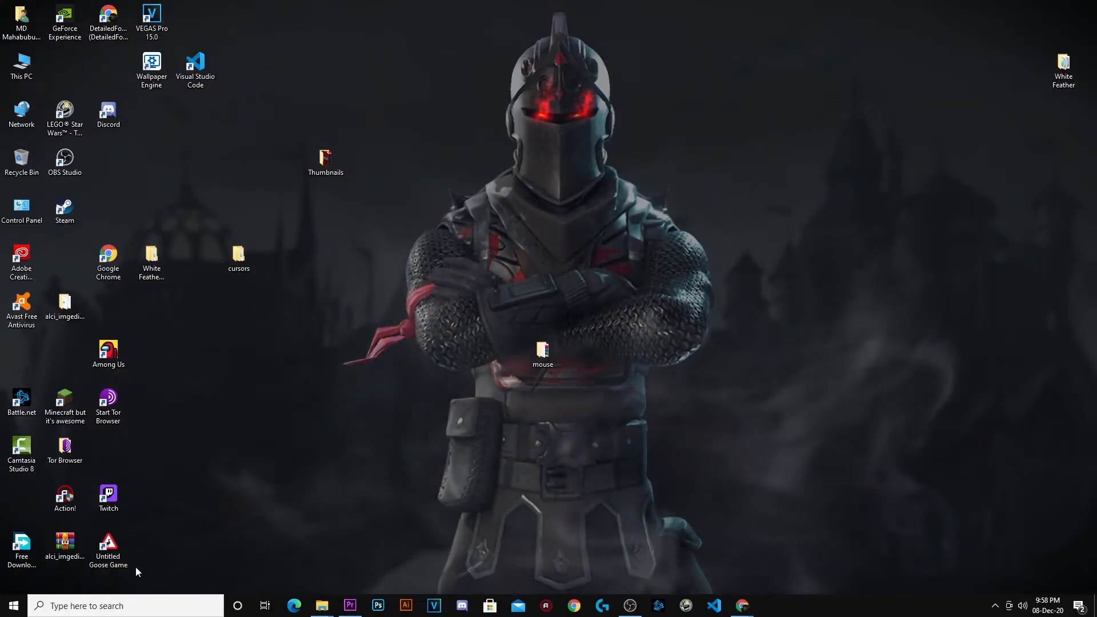
{"action": "mouse_move", "coordinate": [21, 550]}
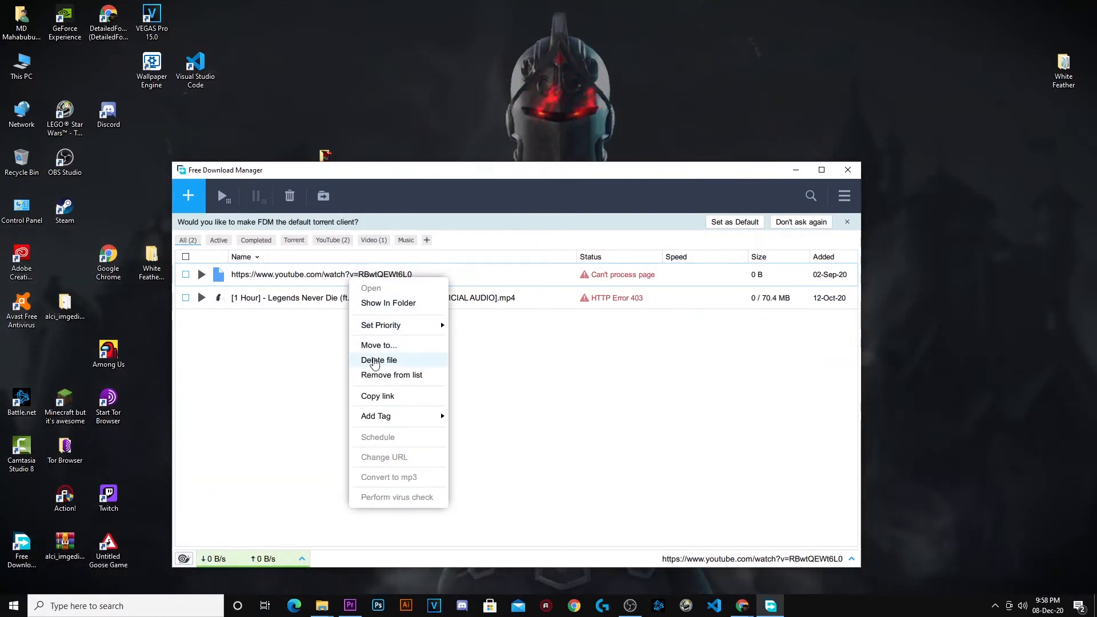
Delete the failed 'Can't process page' YouTube entry and start adding a new download.
{"action": "left_click", "coordinate": [378, 361]}
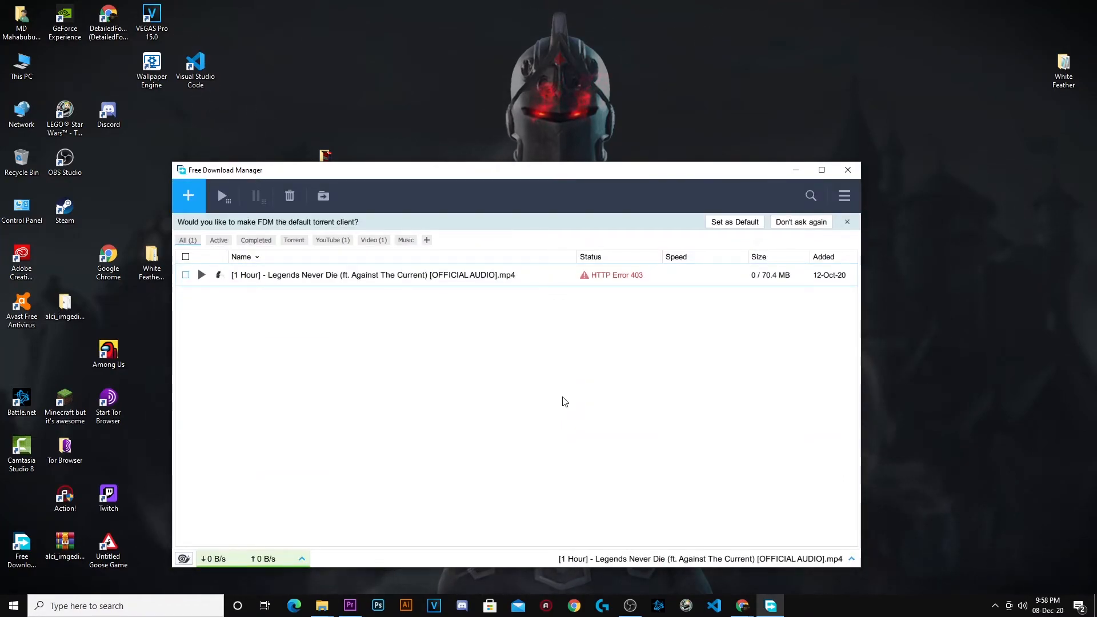
{"action": "left_click", "coordinate": [187, 196]}
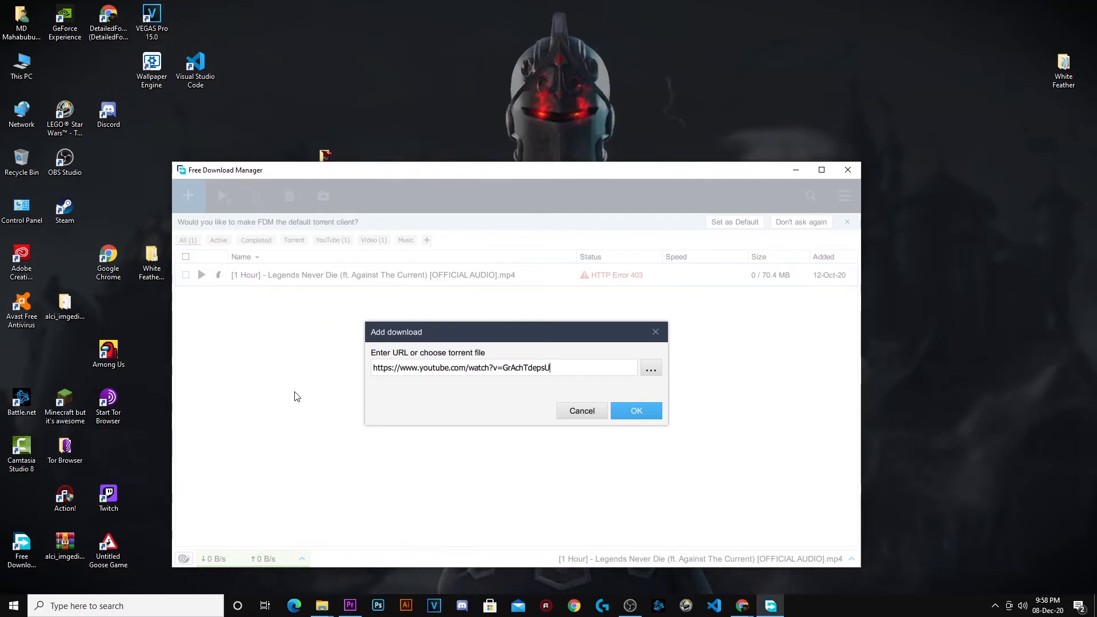
Submit the Mood video link and download it as 1080p MP4 to the Downloads folder.
{"action": "left_click", "coordinate": [636, 411]}
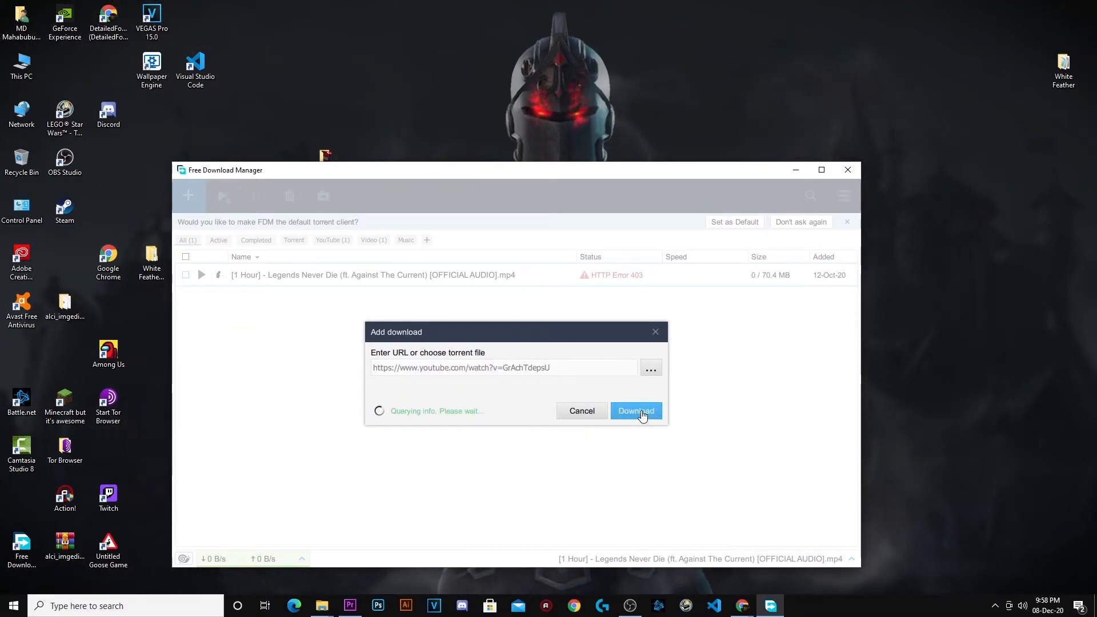
{"action": "mouse_move", "coordinate": [448, 447]}
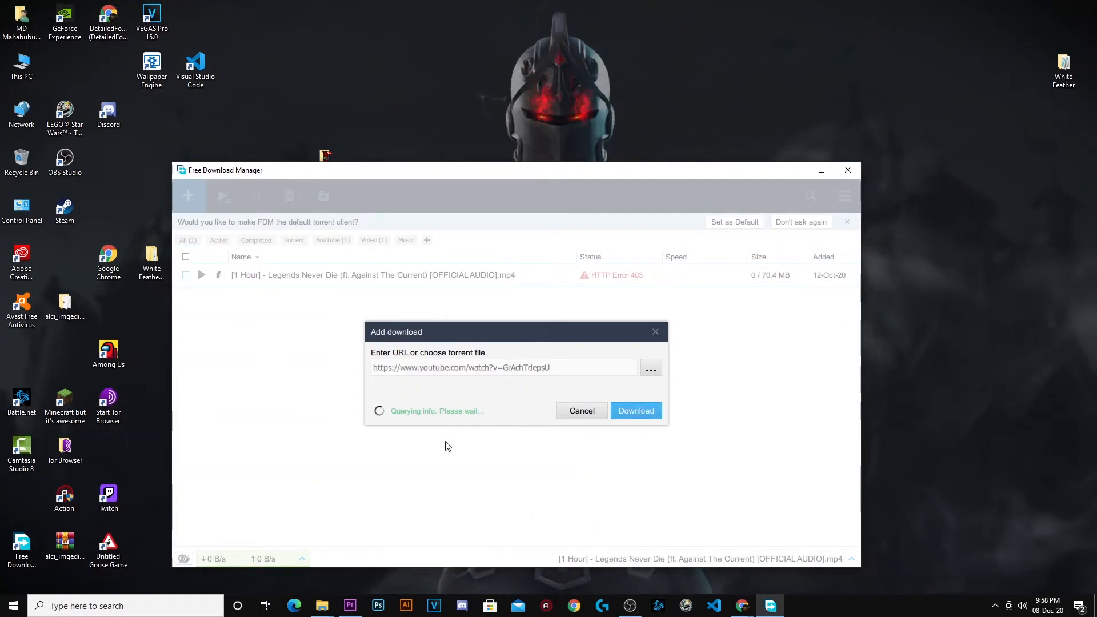
{"action": "mouse_move", "coordinate": [324, 417]}
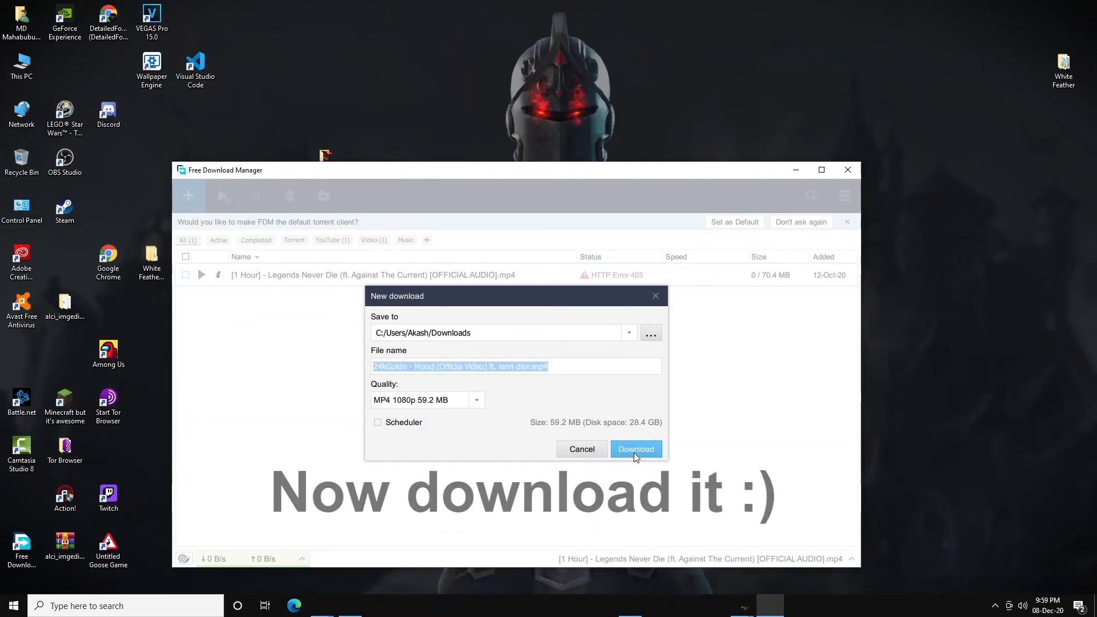
{"action": "left_click", "coordinate": [635, 448]}
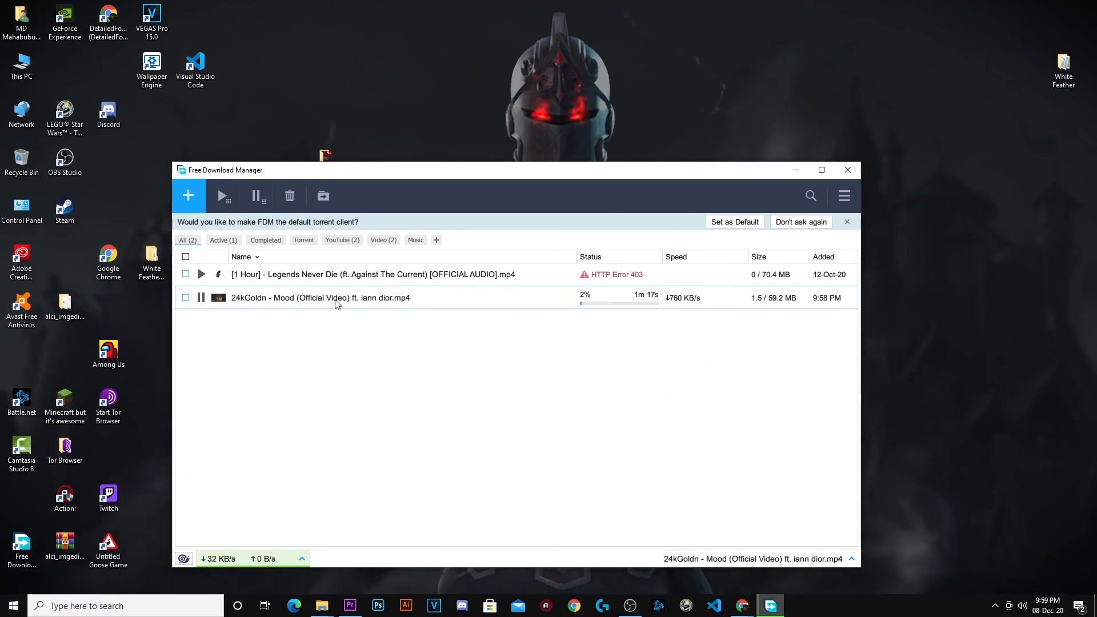